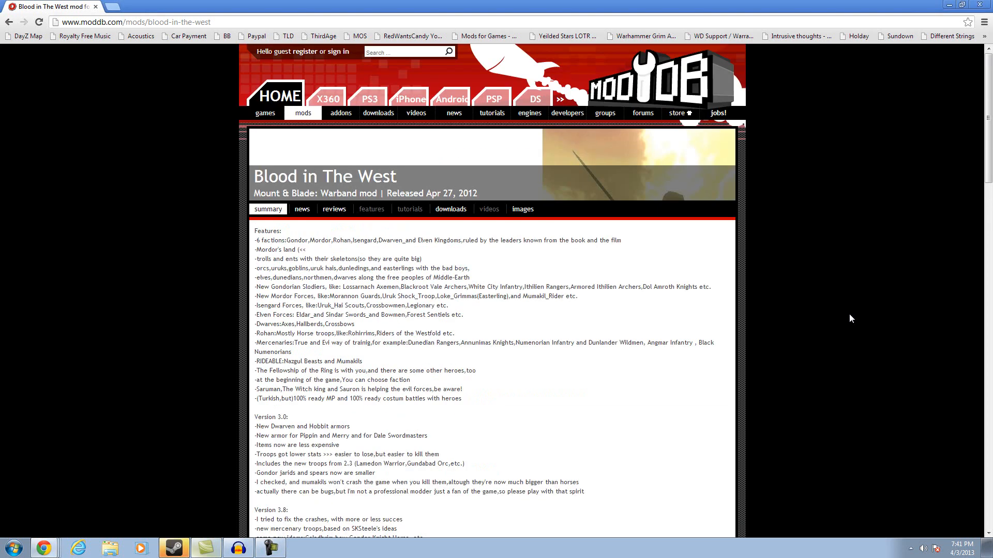
pyautogui.moveTo(507, 225)
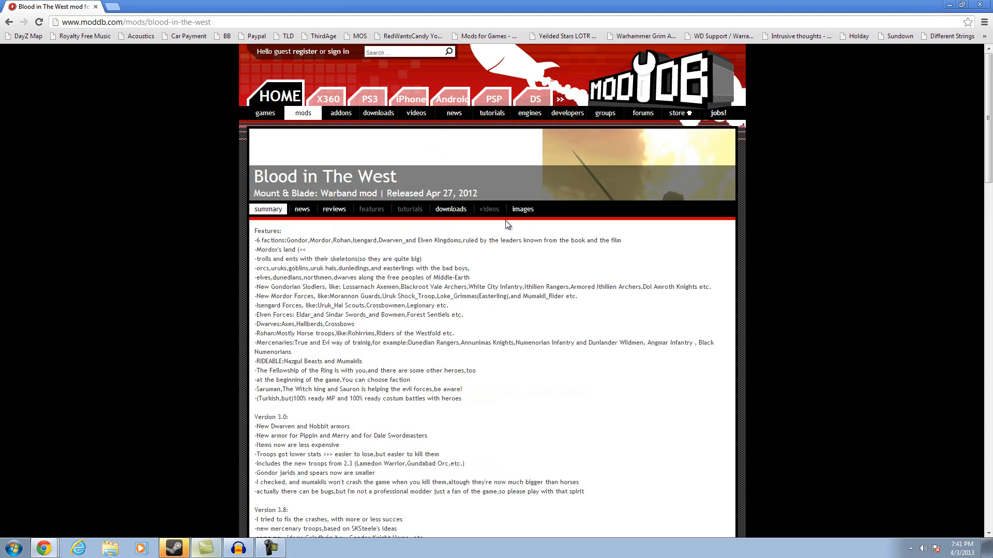
pyautogui.moveTo(489, 209)
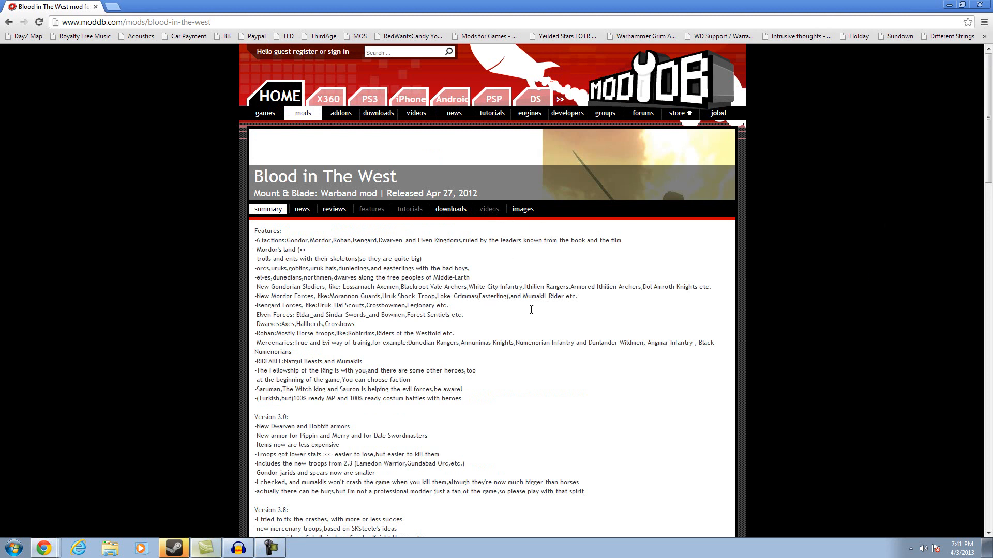
pyautogui.moveTo(516, 294)
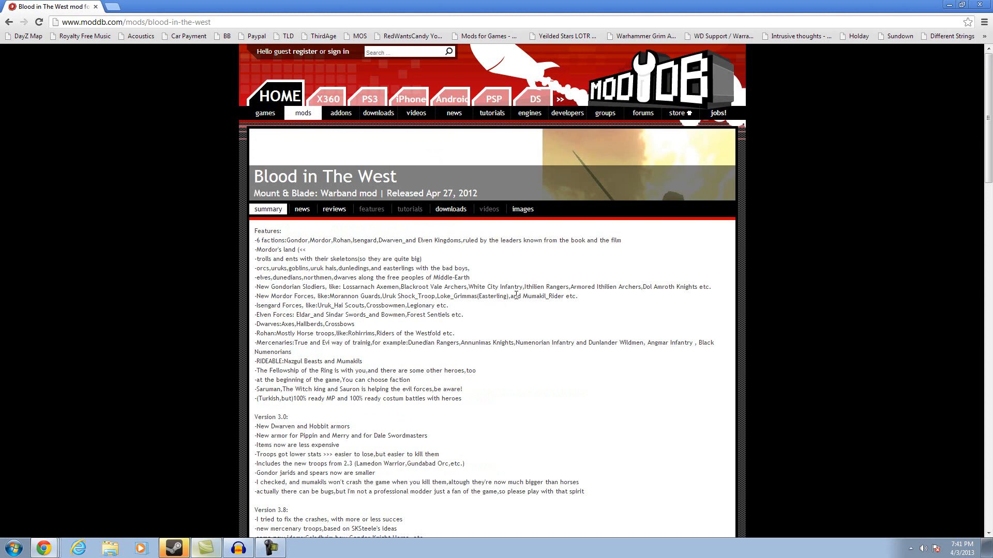
# Step: Open the 'Blood in the West -LOTR mod- Ivanhoe Version new' download page from Latest Downloads
pyautogui.scroll(-3)
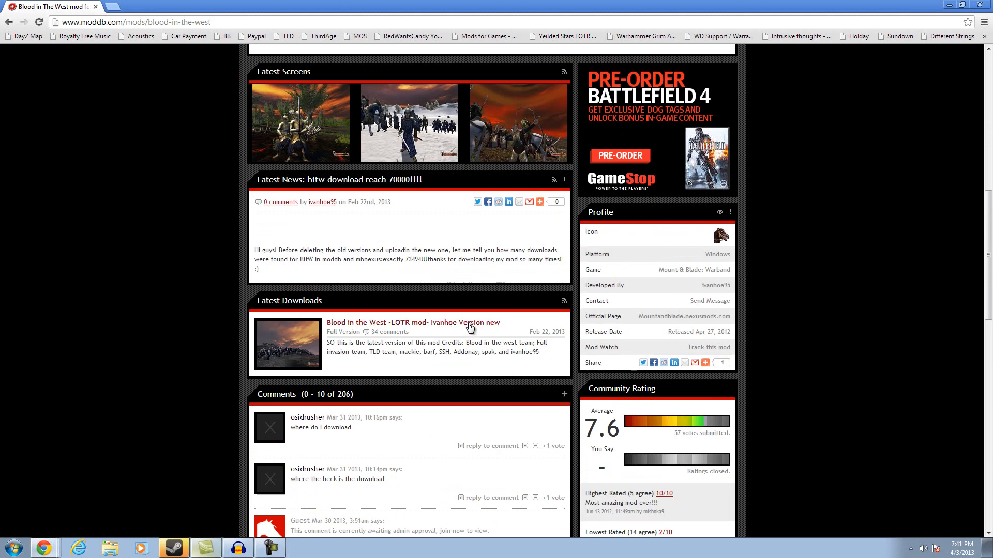
pyautogui.click(412, 323)
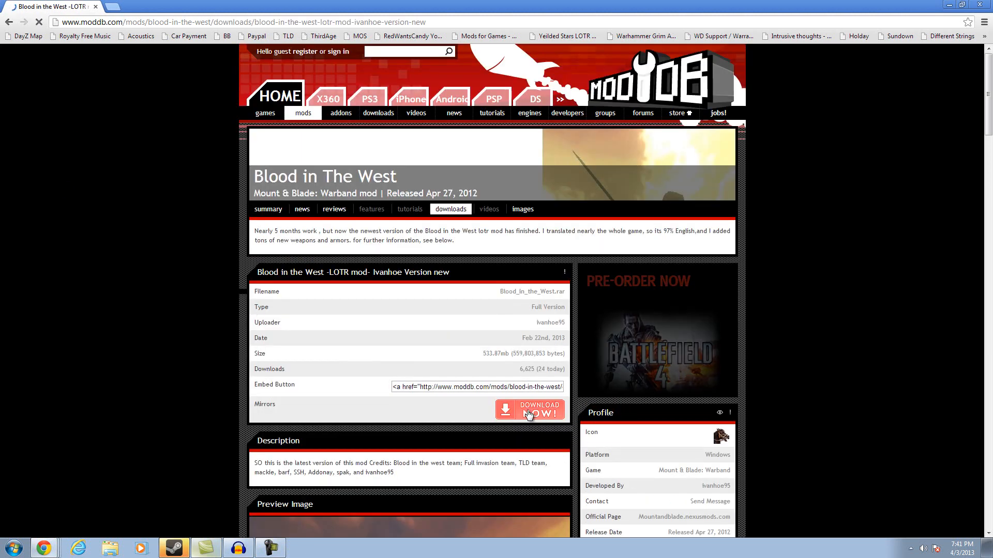
# Step: Request the Blood_in_the_West.rar download from the Gamefront mirror, then bring up the Start menu
pyautogui.click(530, 410)
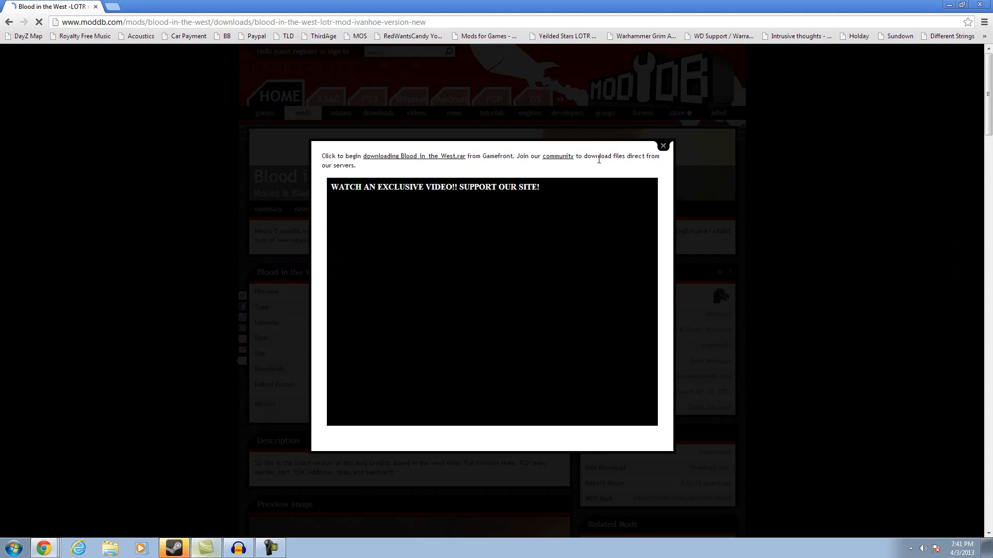
pyautogui.click(414, 156)
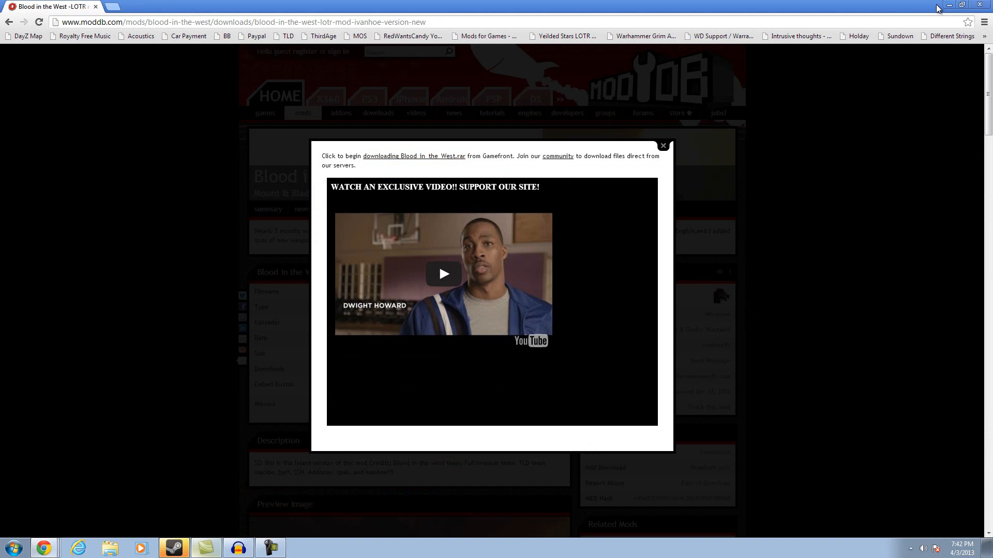
pyautogui.click(12, 547)
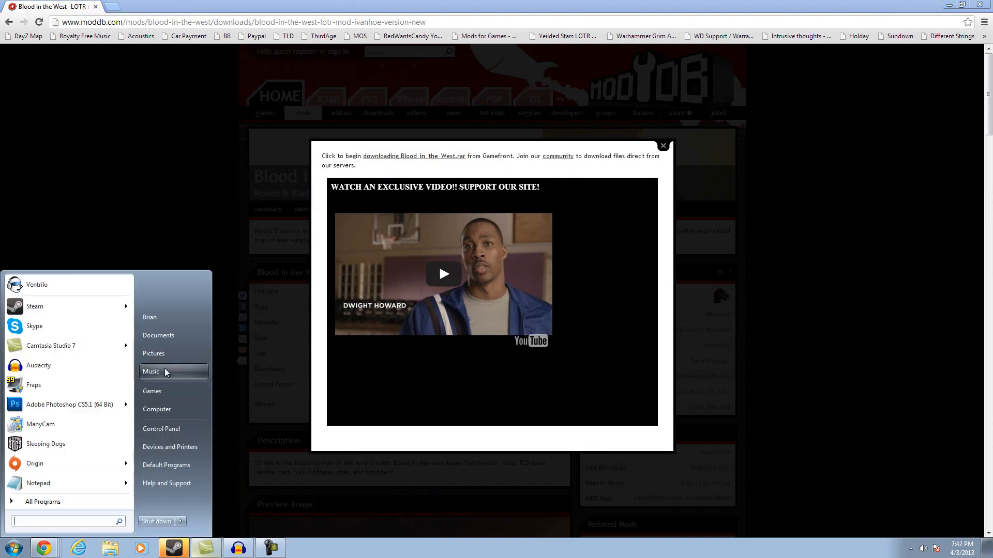
# Step: Browse Games > Warband Mods in Explorer and select the Blood_in_the_West archive
pyautogui.click(157, 335)
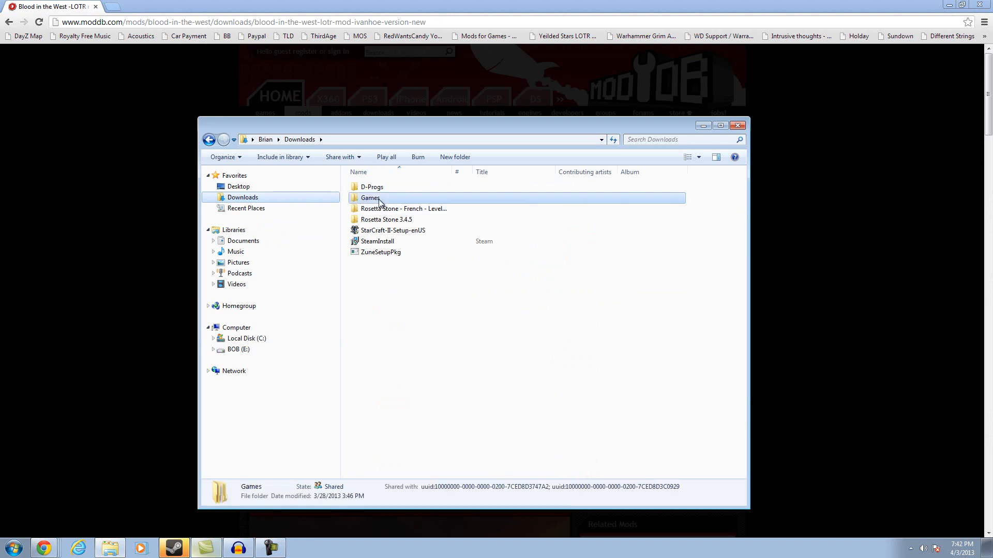
pyautogui.doubleClick(370, 198)
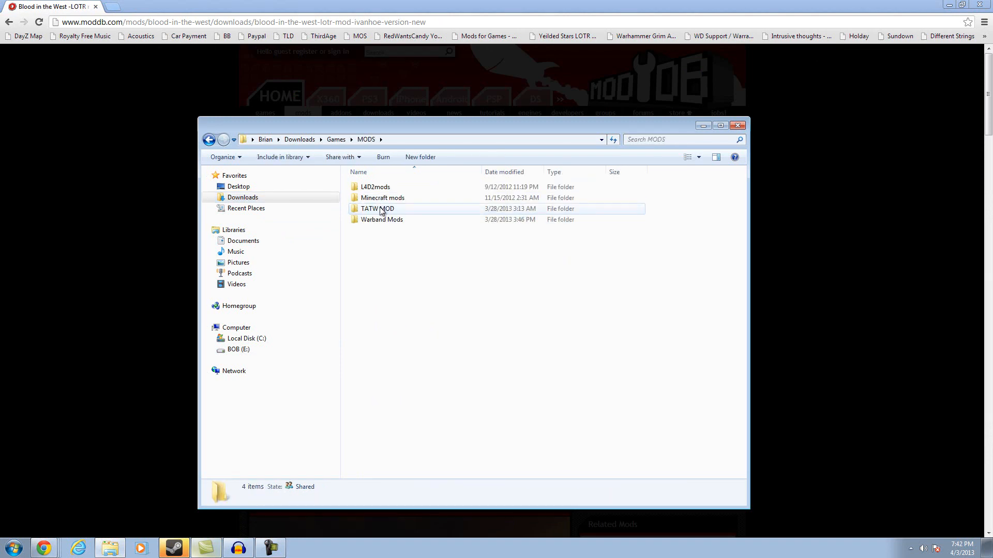
pyautogui.doubleClick(382, 219)
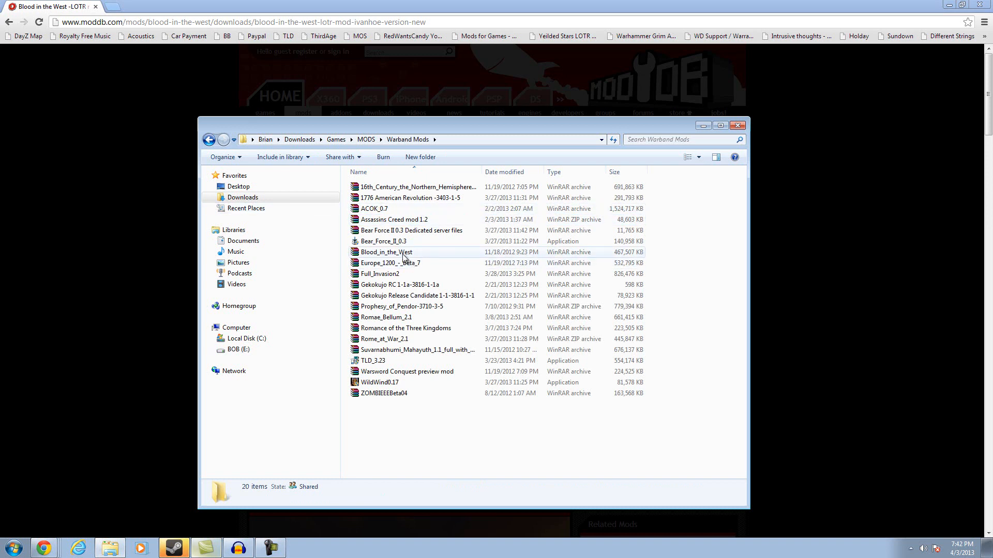
pyautogui.click(386, 252)
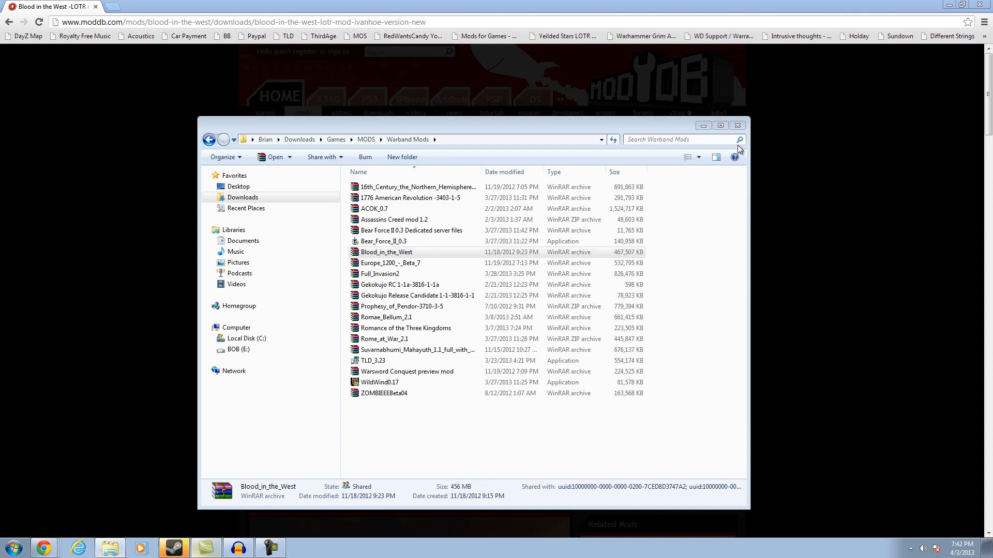
# Step: Open Blood_in_the_West.rar in WinRAR to reveal its Blood in the West folder
pyautogui.doubleClick(386, 252)
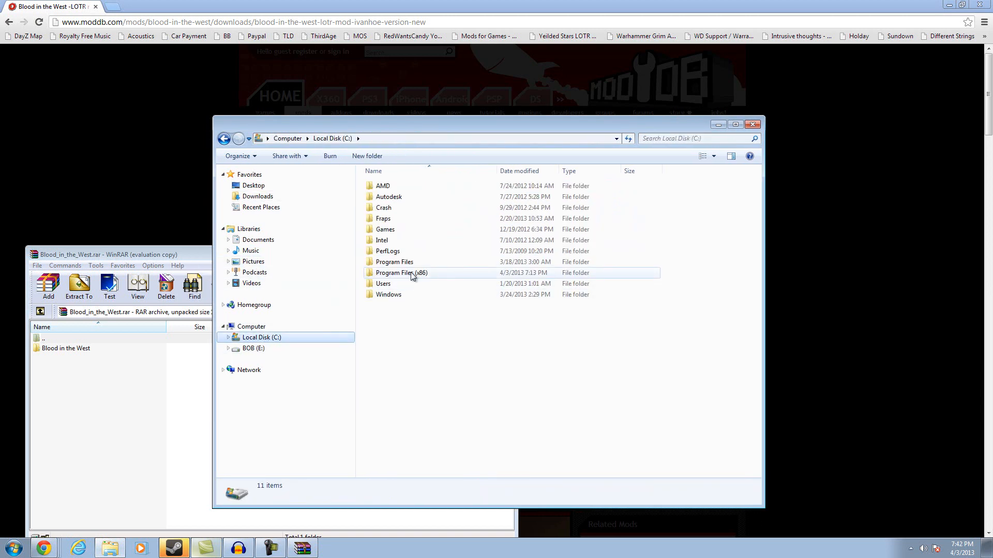
# Step: Navigate Program Files (x86) > Steam > SteamApps > common > MountBlade Warband > Modules
pyautogui.doubleClick(401, 273)
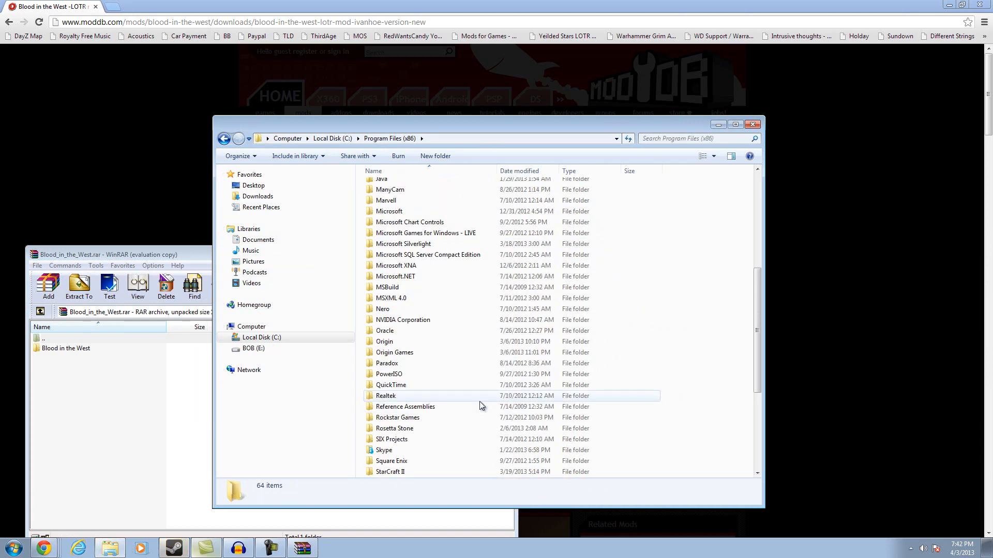
pyautogui.scroll(-3)
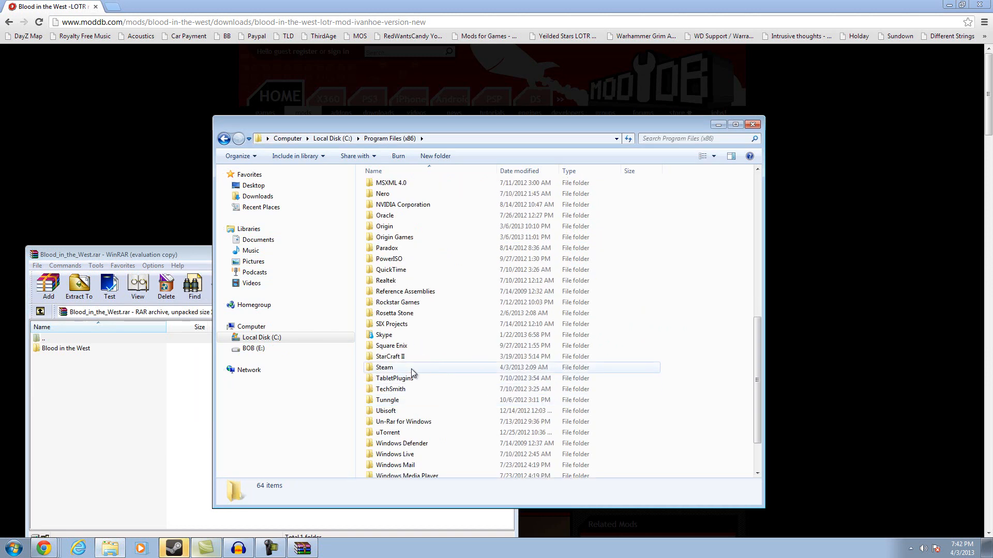
pyautogui.doubleClick(384, 367)
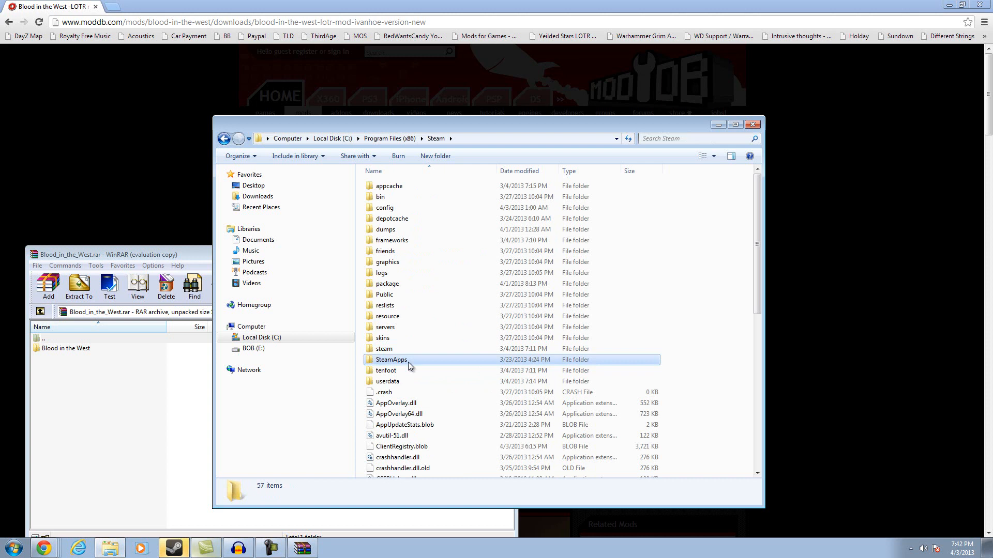
pyautogui.doubleClick(390, 360)
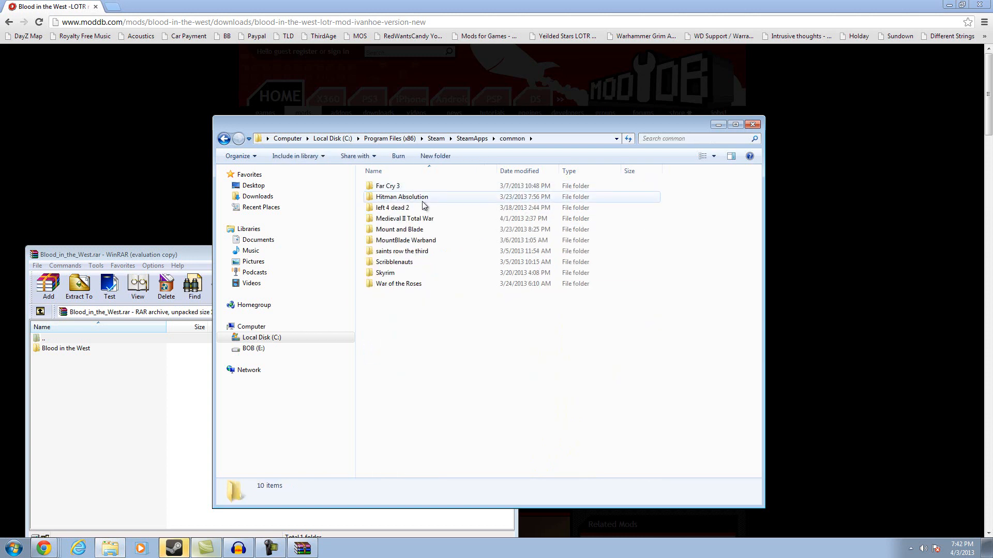
pyautogui.doubleClick(406, 239)
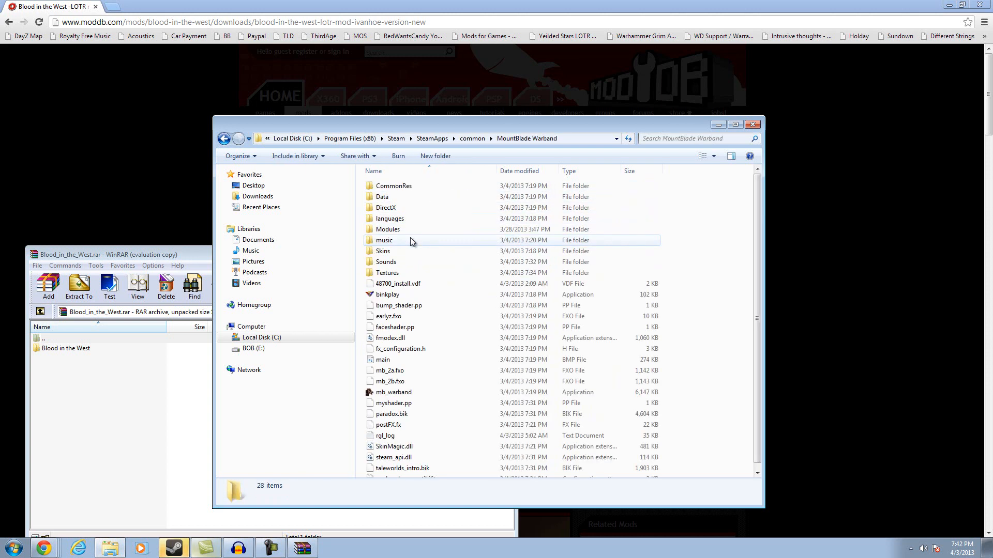
pyautogui.doubleClick(387, 229)
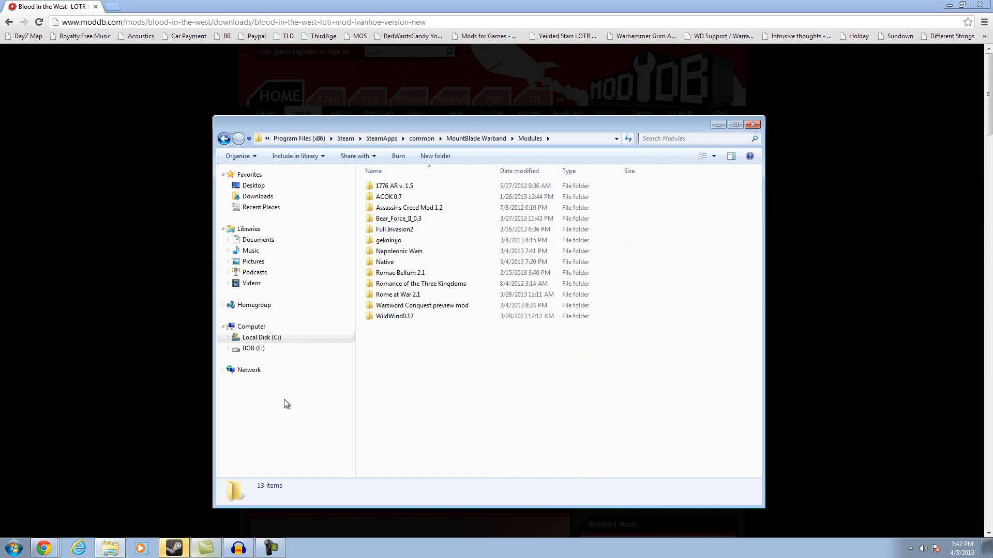
pyautogui.moveTo(499, 331)
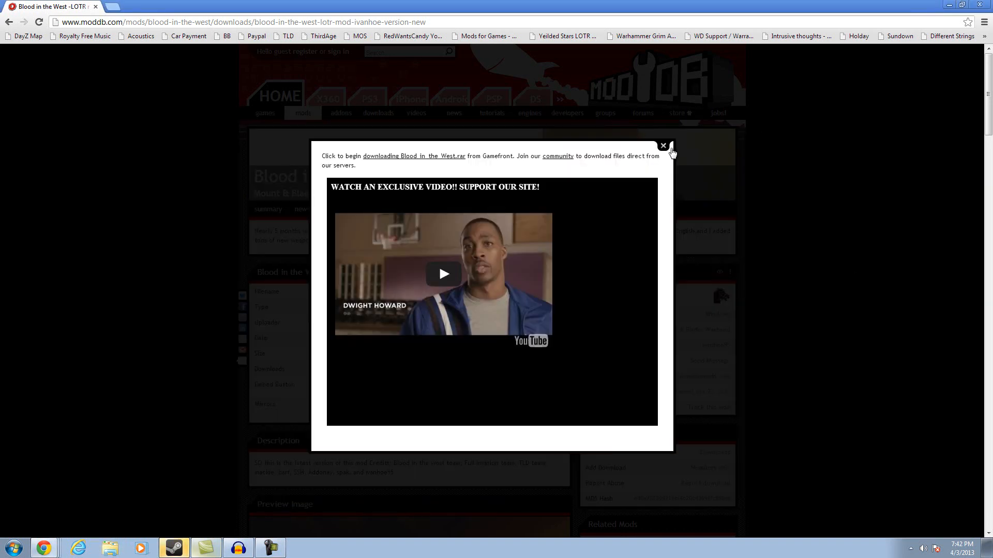
# Step: Close ModDB's download video popup to return to the Ivanhoe Version download page
pyautogui.click(663, 146)
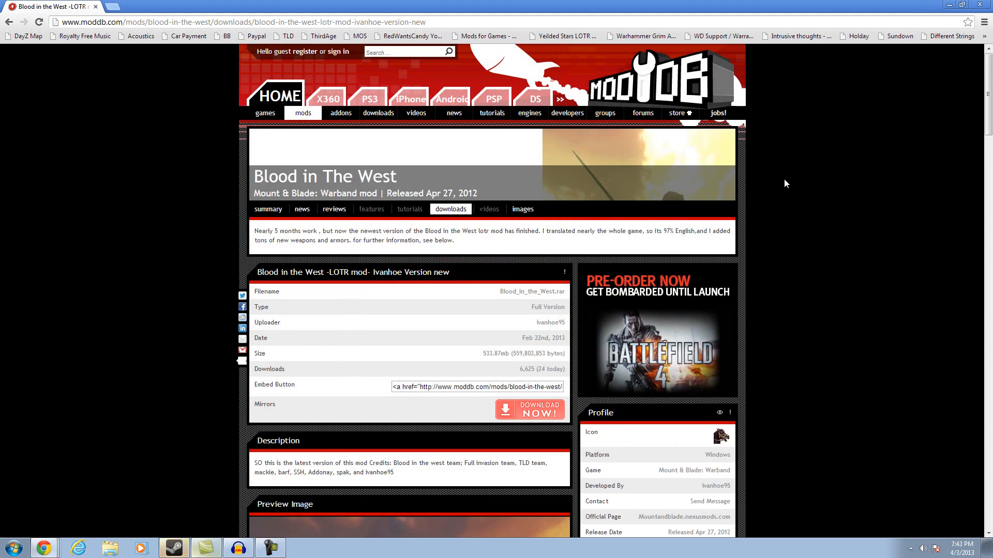
pyautogui.moveTo(791, 183)
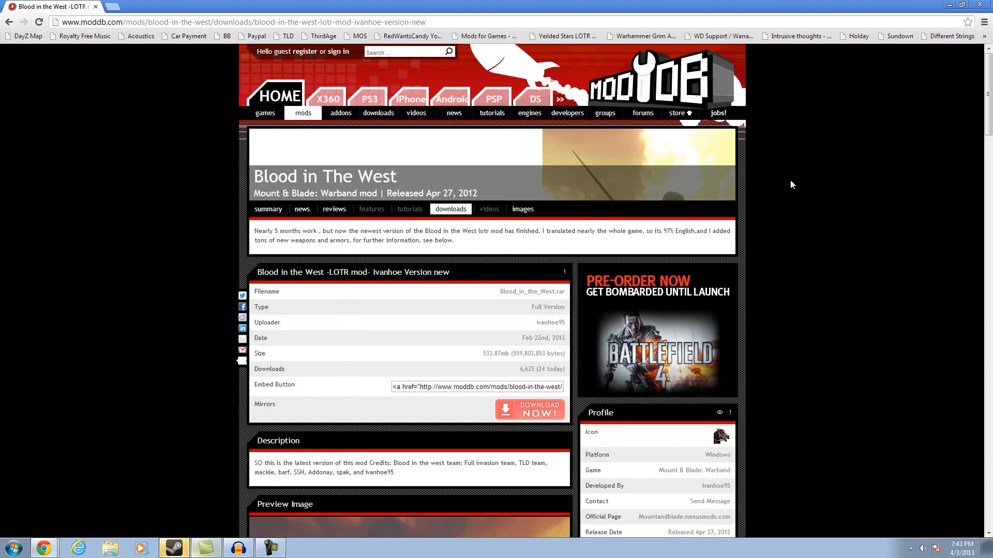